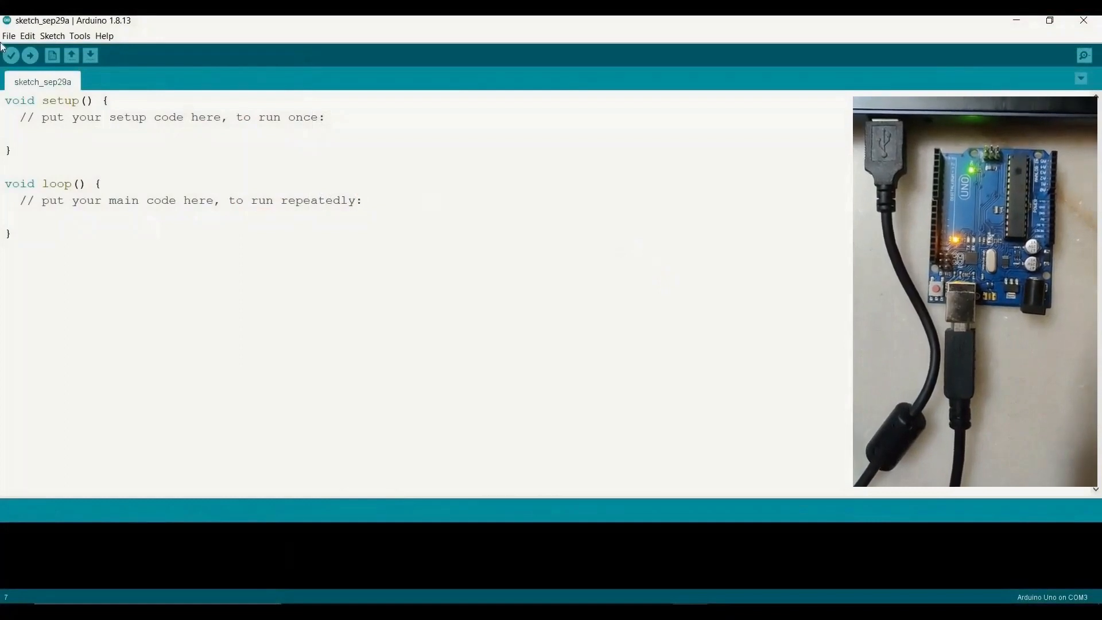
Load the ArduinoISP example sketch from File > Examples > 11.ArduinoISP.
click(9, 36)
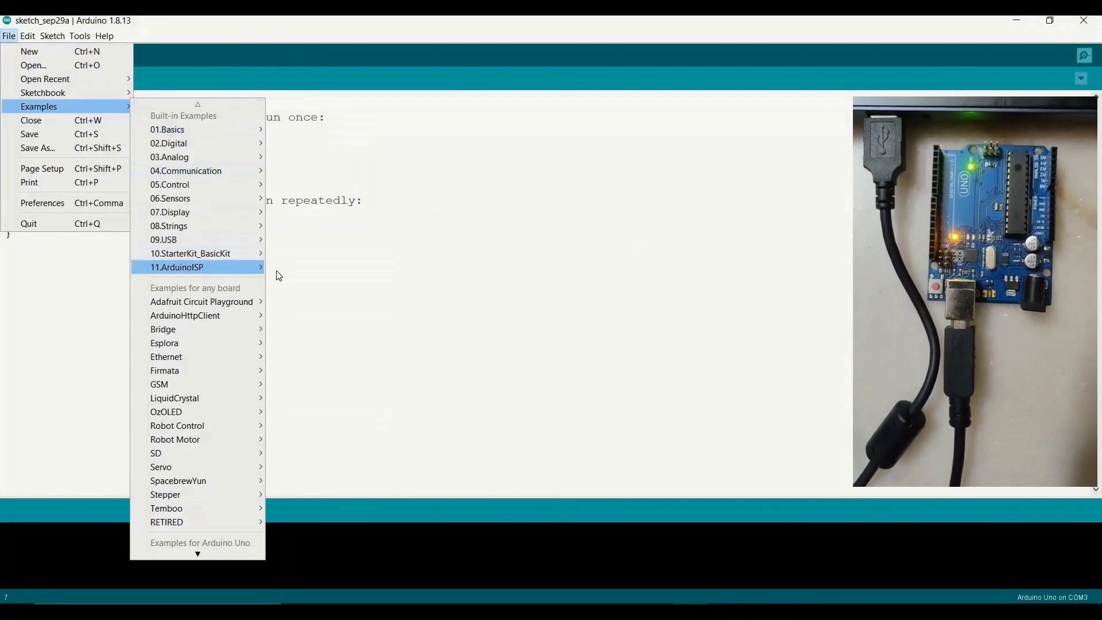
click(190, 268)
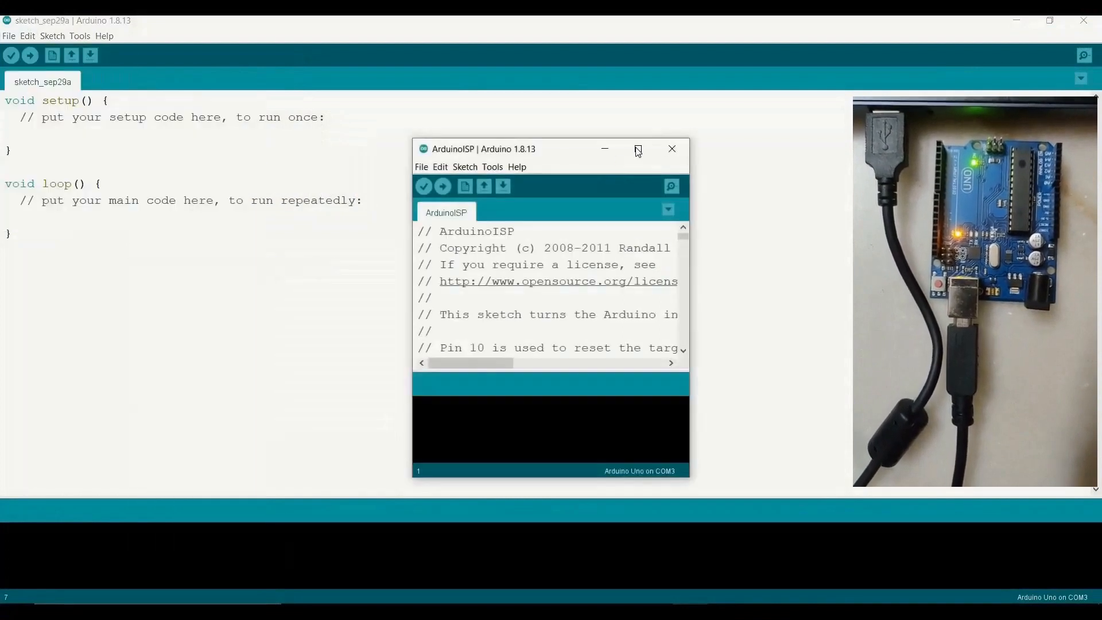
Maximize the ArduinoISP window, confirm the Uno board under Tools, and upload the sketch.
click(638, 149)
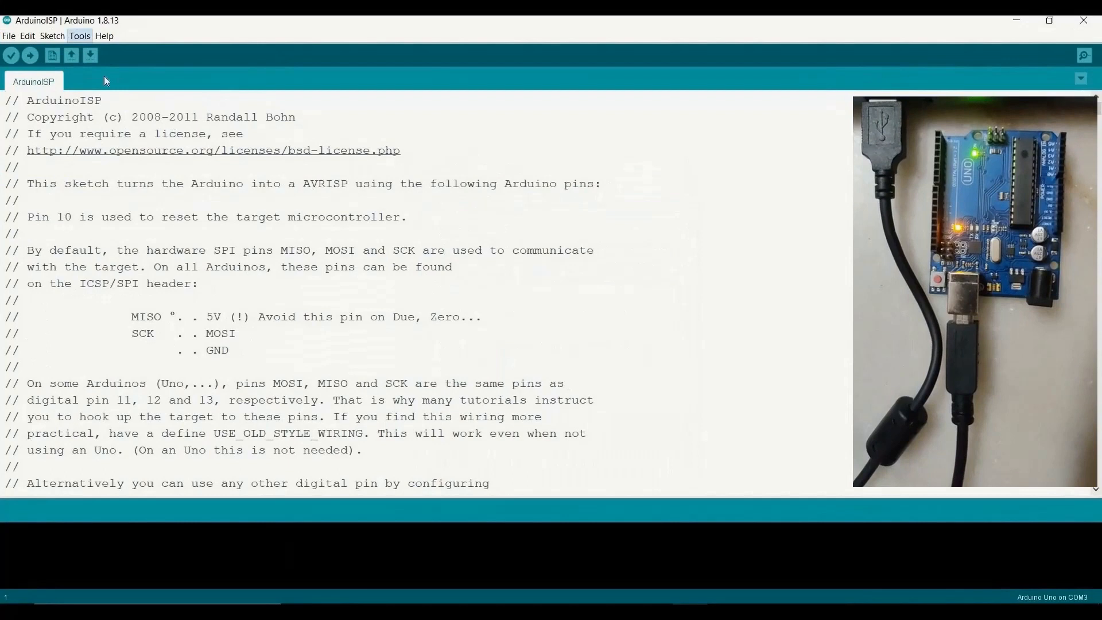
click(80, 35)
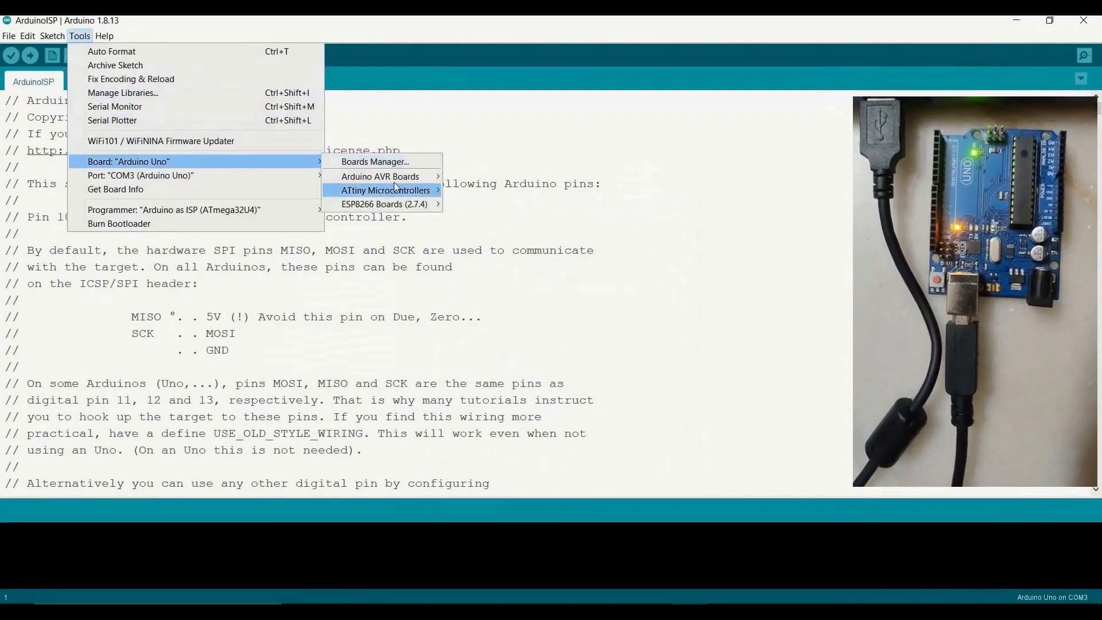
click(80, 35)
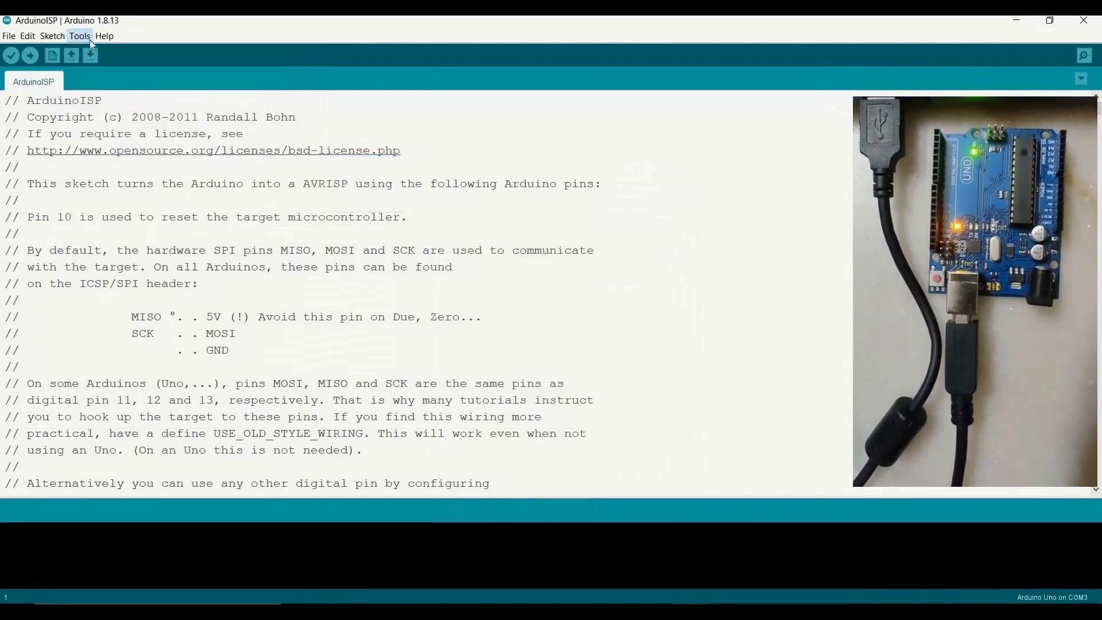
click(79, 36)
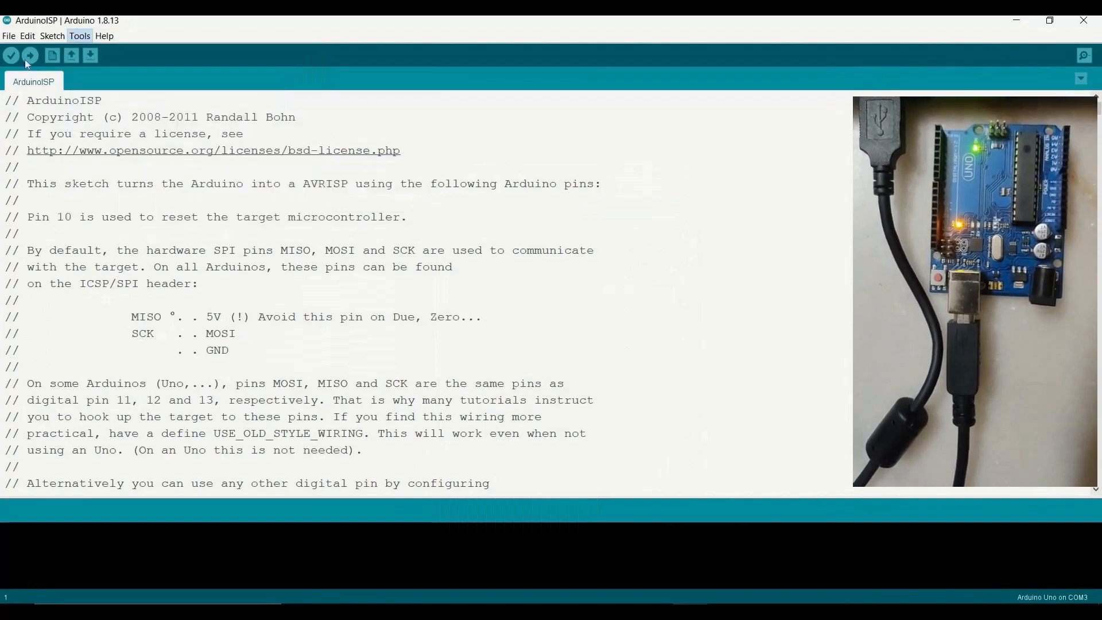
click(32, 55)
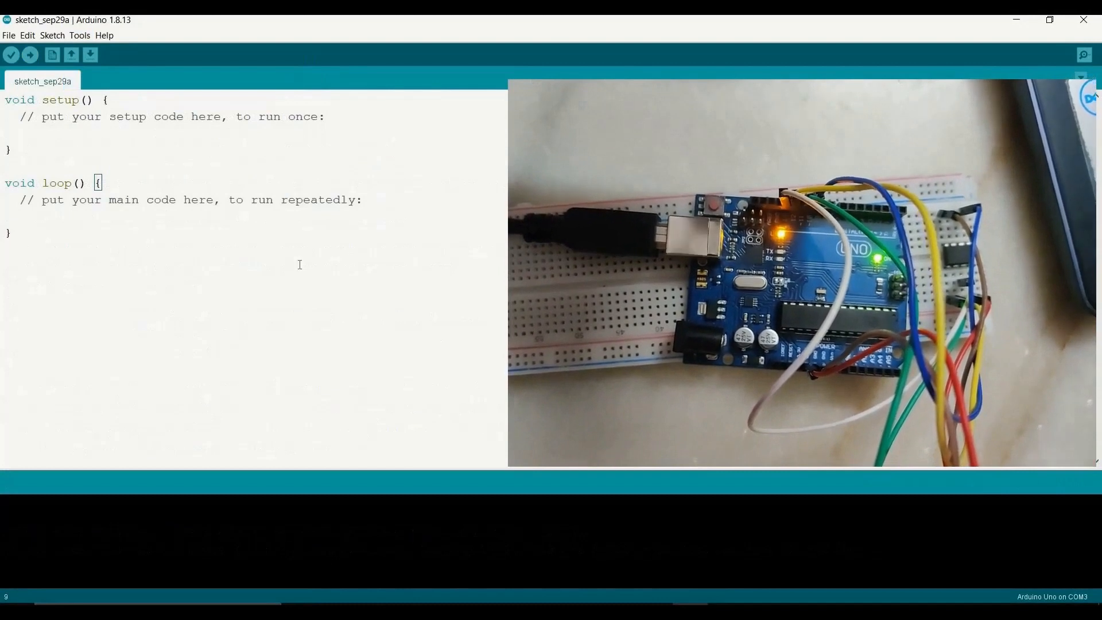
Select board ATtiny25/45/85, processor ATtiny85 and clock Internal 8 MHz under Tools.
click(80, 34)
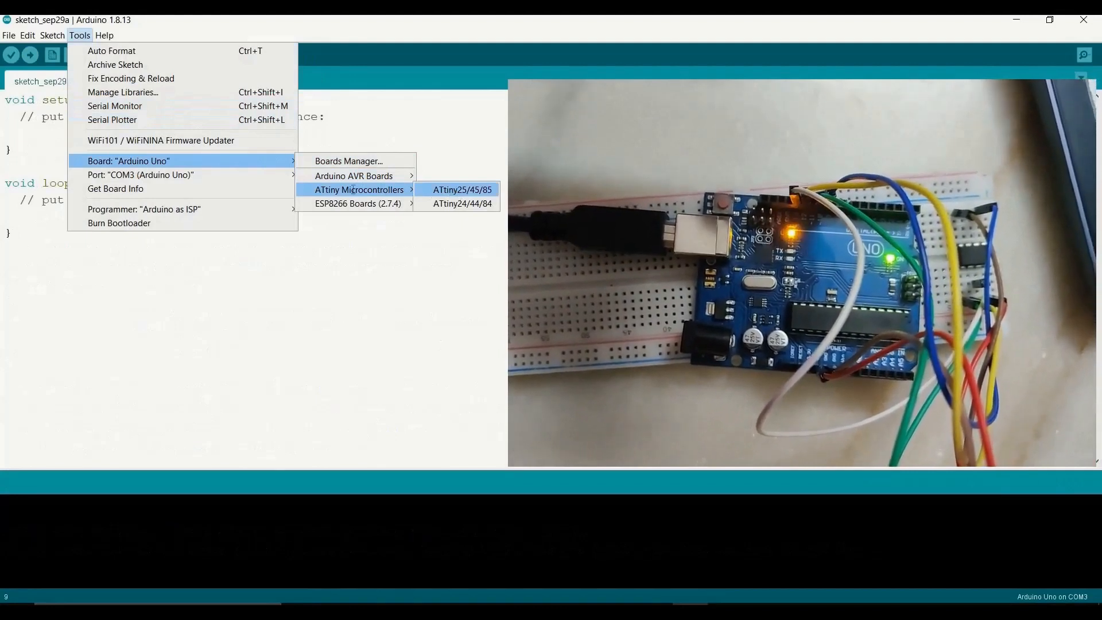
click(463, 189)
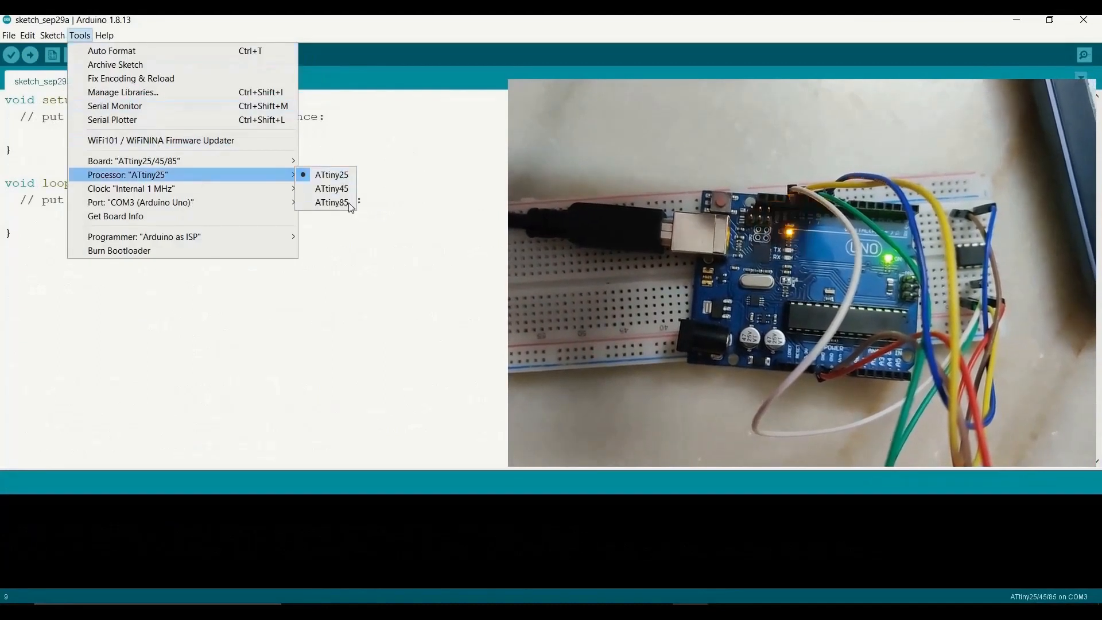
click(332, 202)
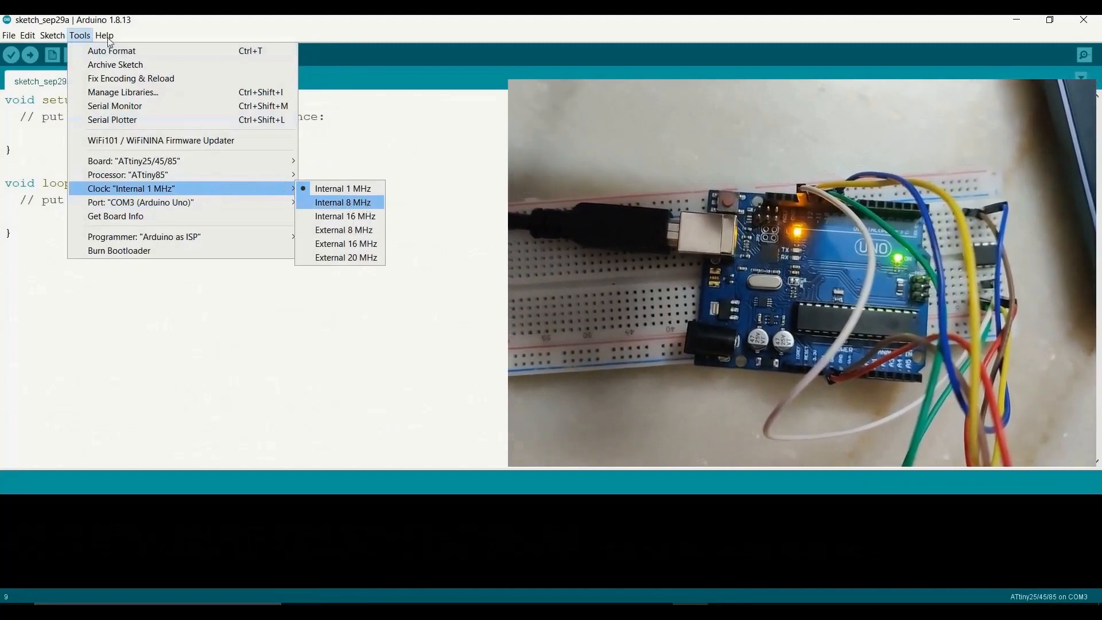
click(339, 202)
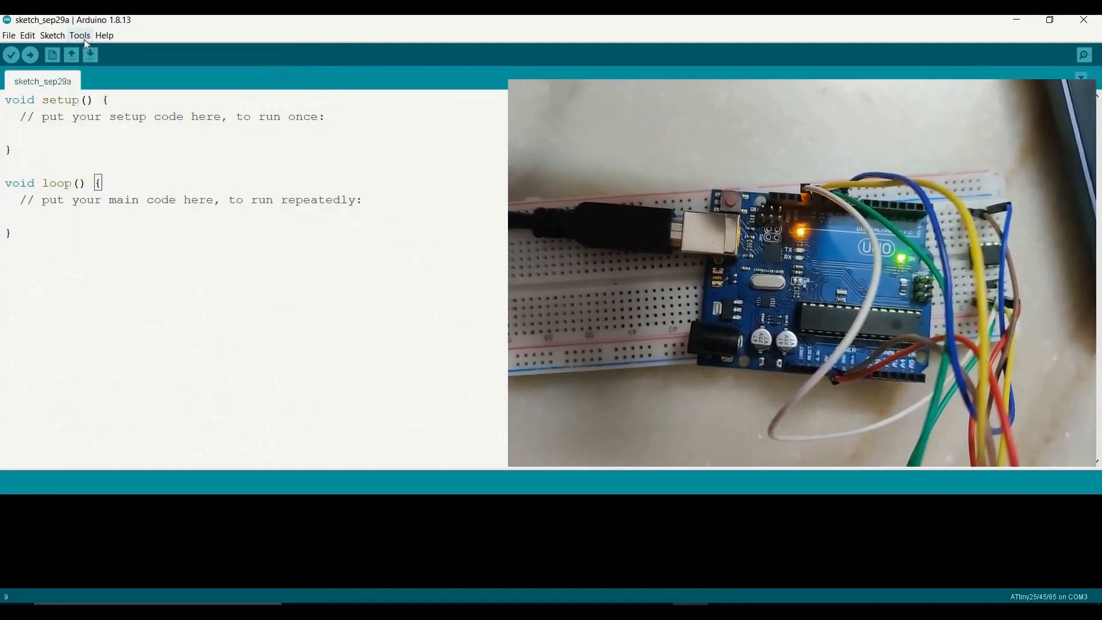
Keep Arduino as ISP as programmer, burn the bootloader, then compile the LED blink sketch.
click(79, 35)
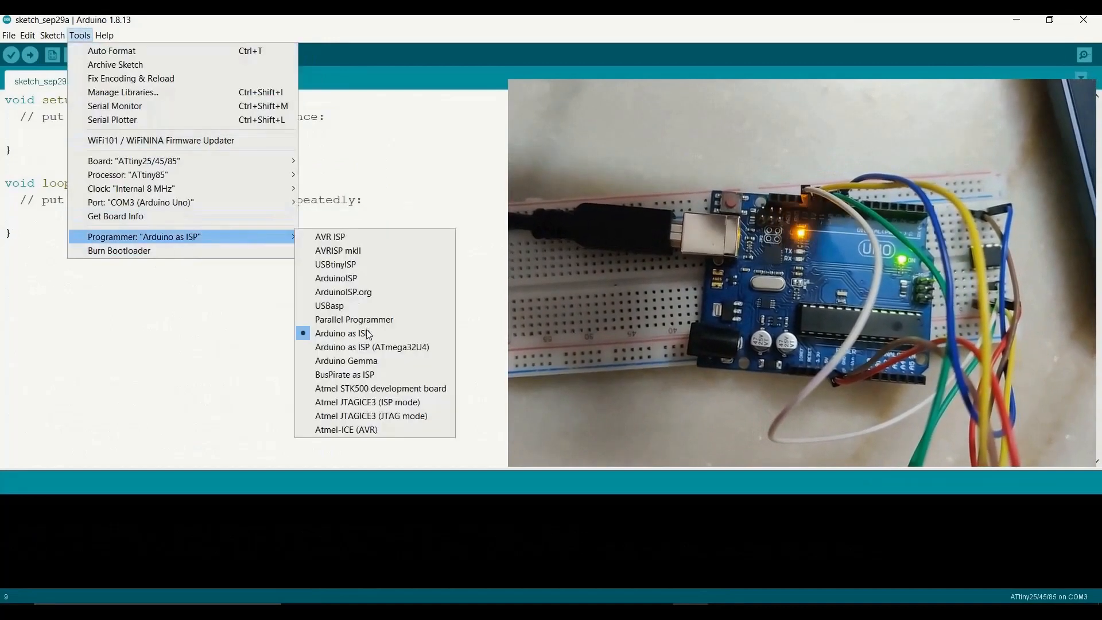
click(339, 333)
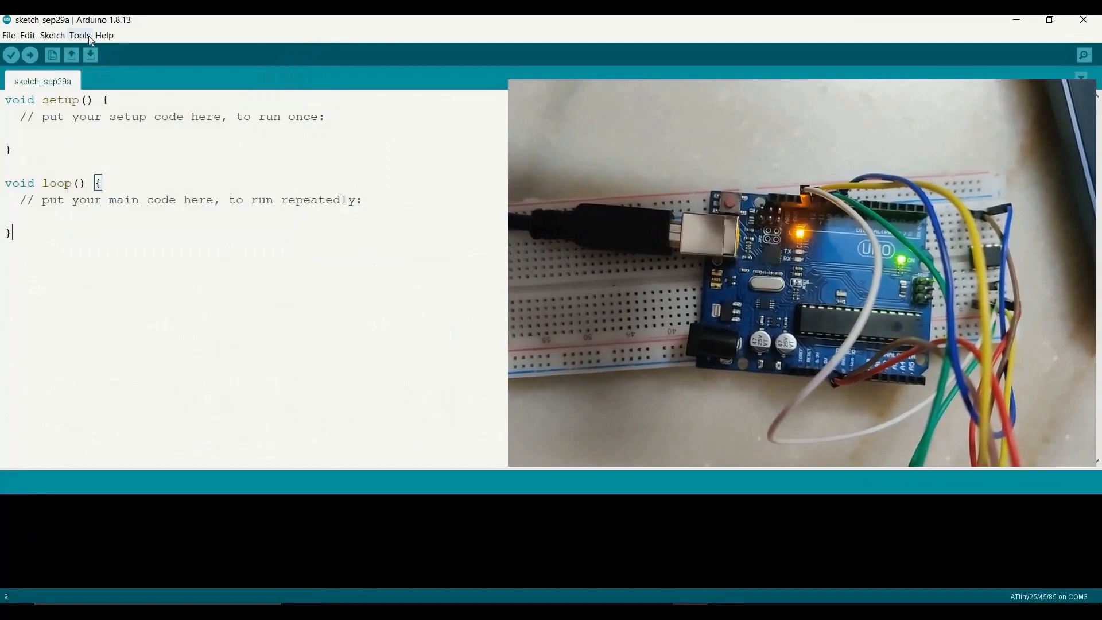
click(78, 35)
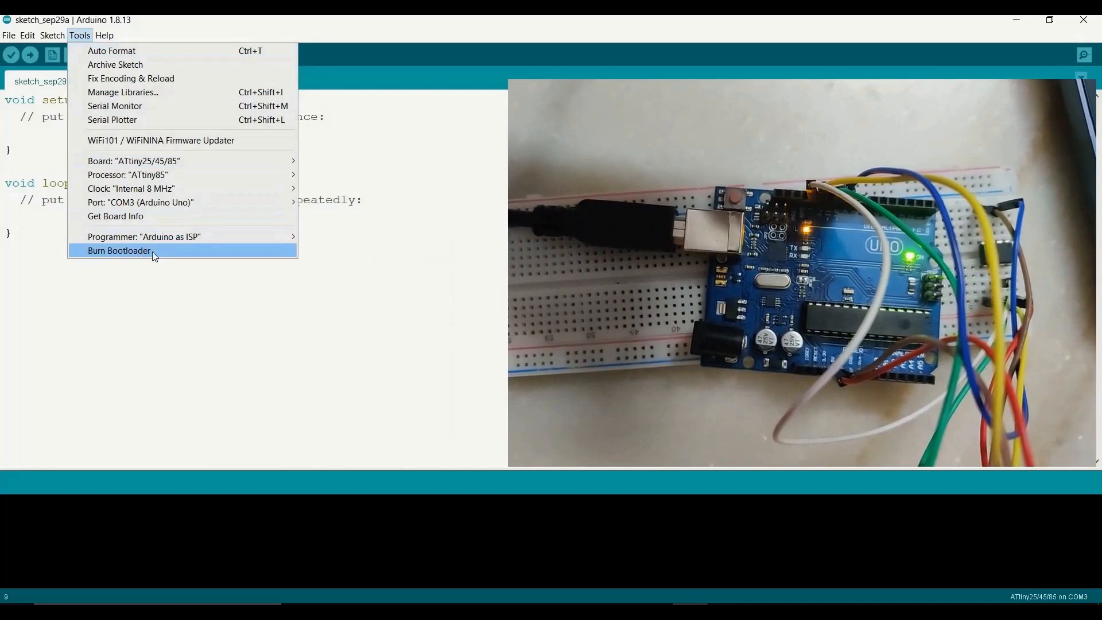
click(118, 250)
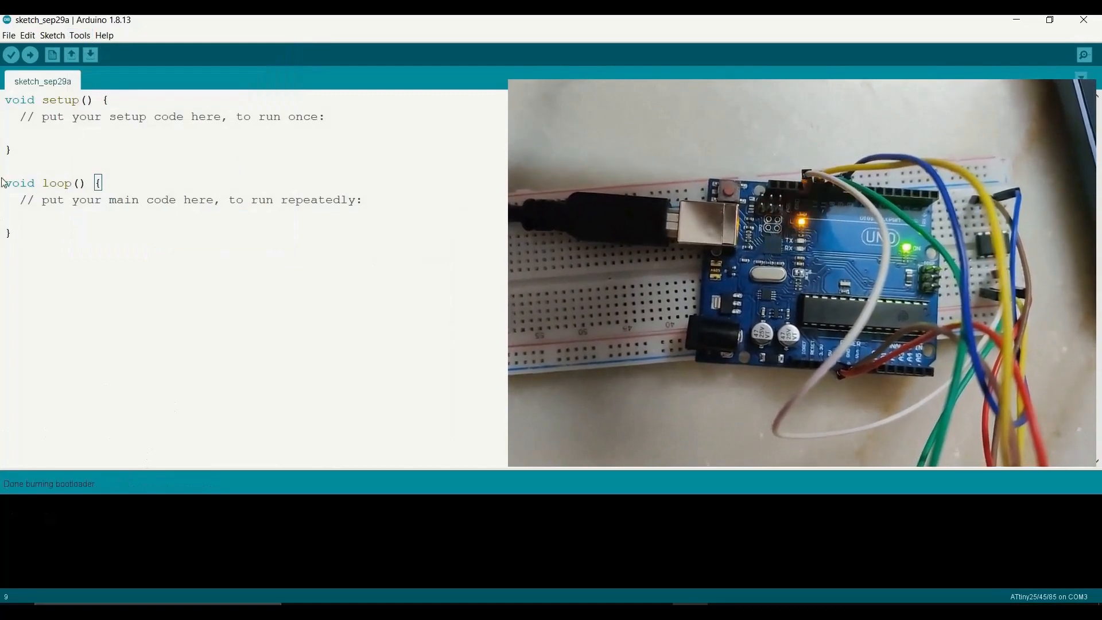
click(32, 55)
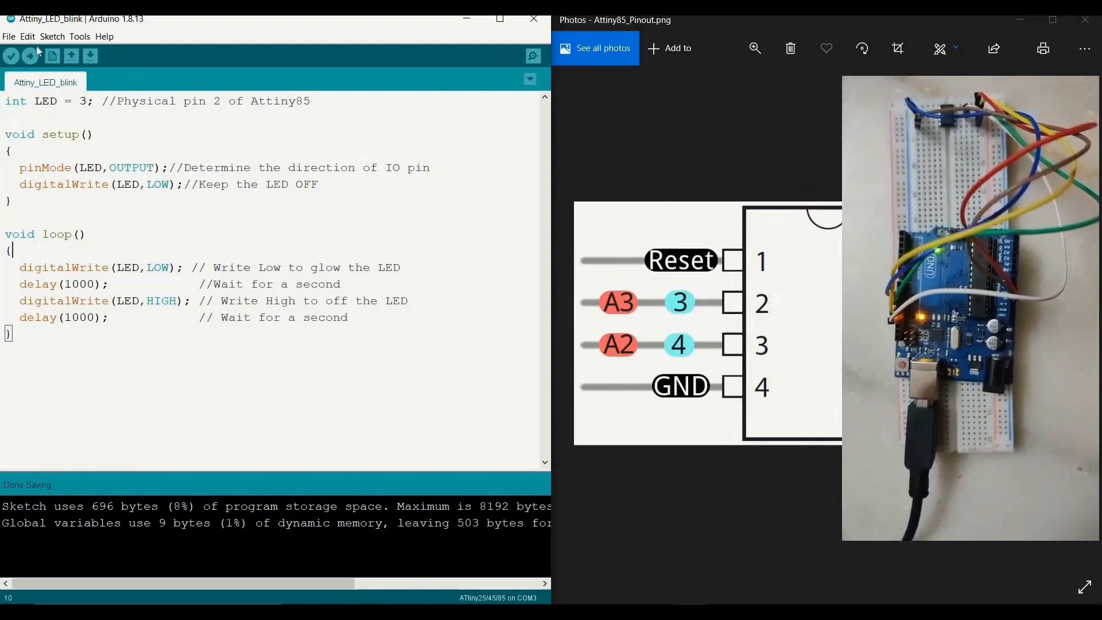
Verify the ATtiny85 board settings and upload the Attiny_LED_blink sketch through the Uno.
click(80, 36)
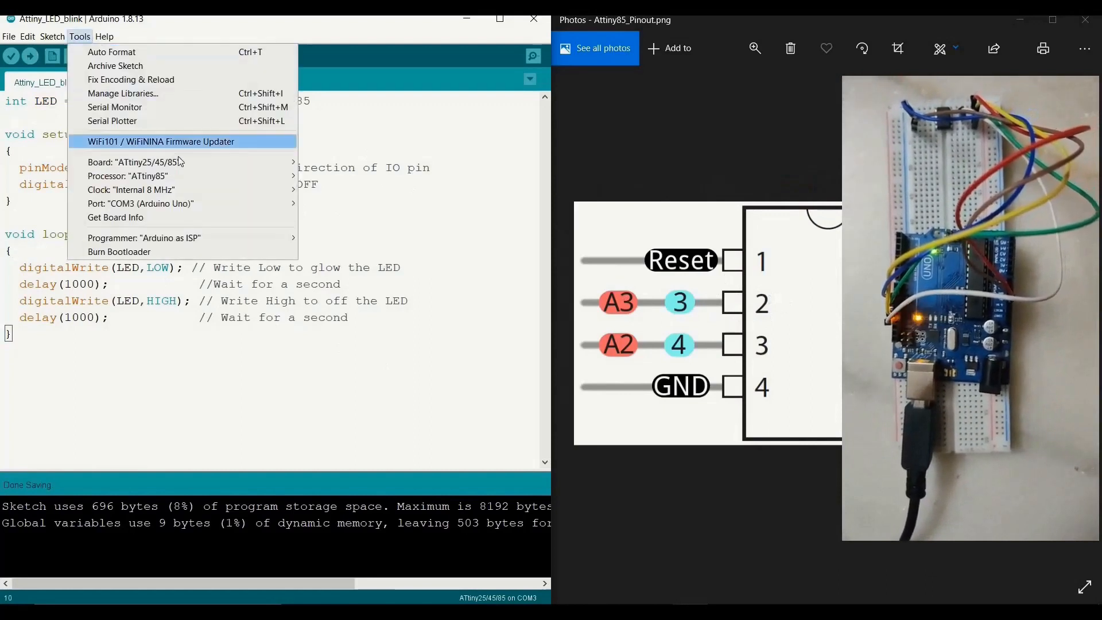
mouse_move(126, 190)
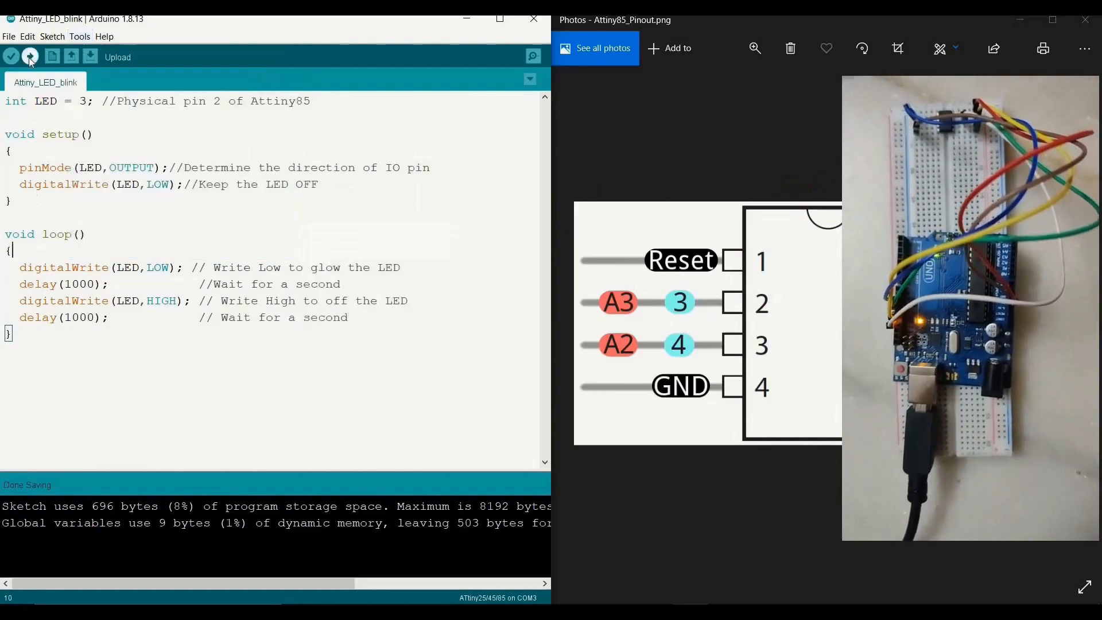
click(30, 58)
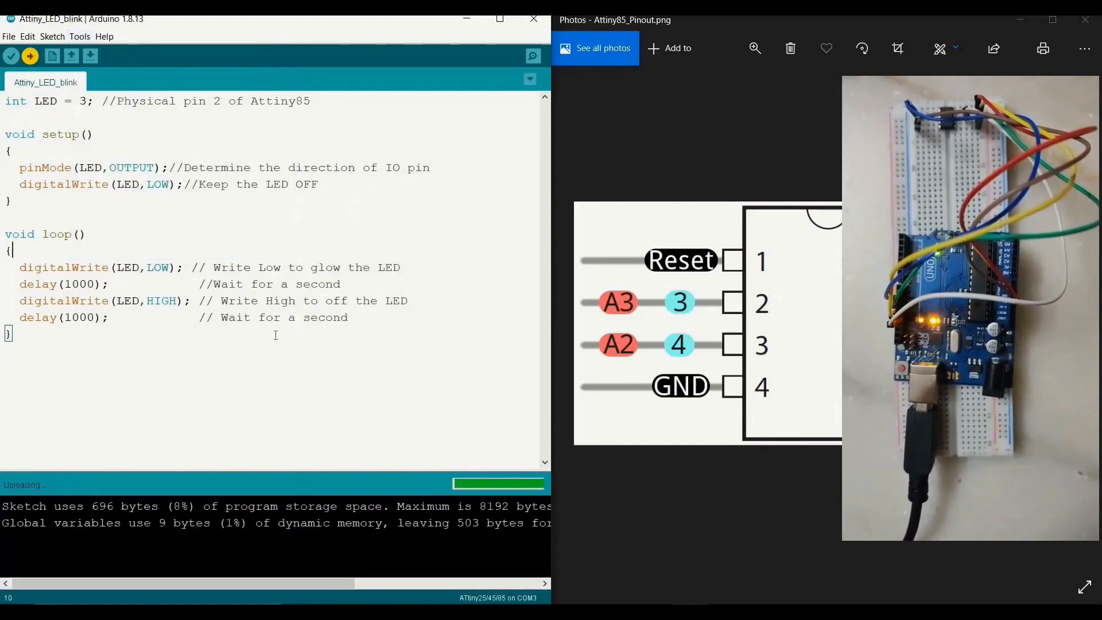